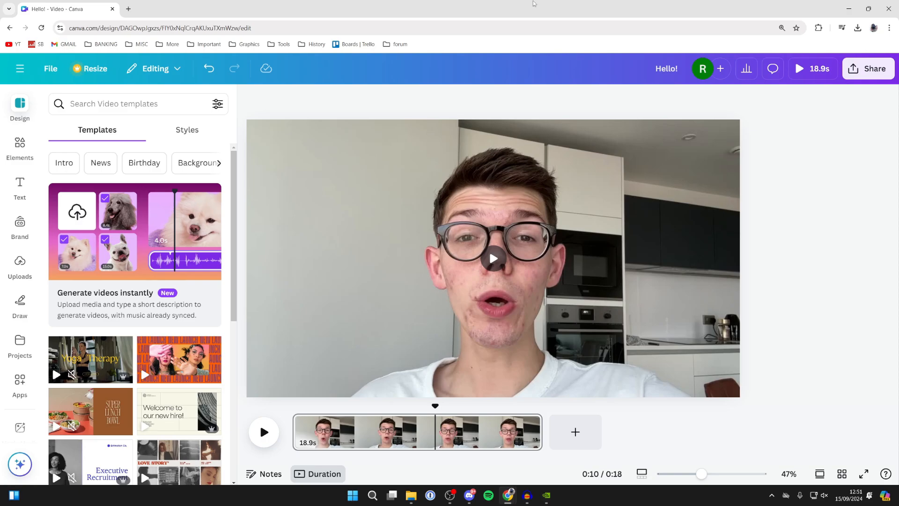
{"action": "mouse_move", "coordinate": [469, 102]}
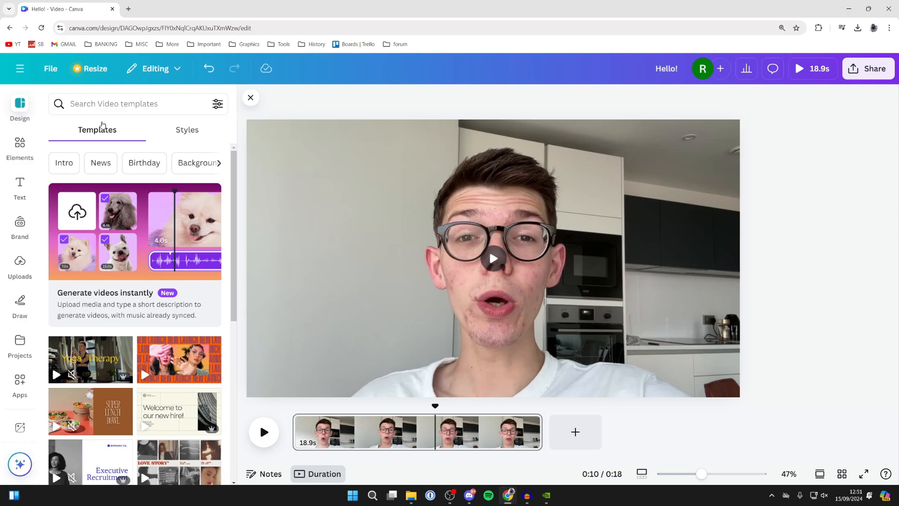
Step: Switch the left sidebar to the Elements library
{"action": "left_click", "coordinate": [20, 148]}
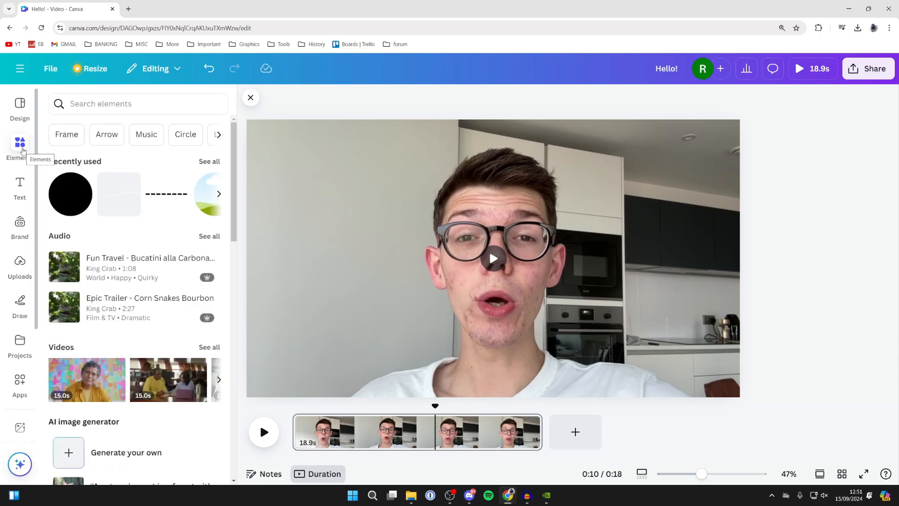
{"action": "mouse_move", "coordinate": [147, 134]}
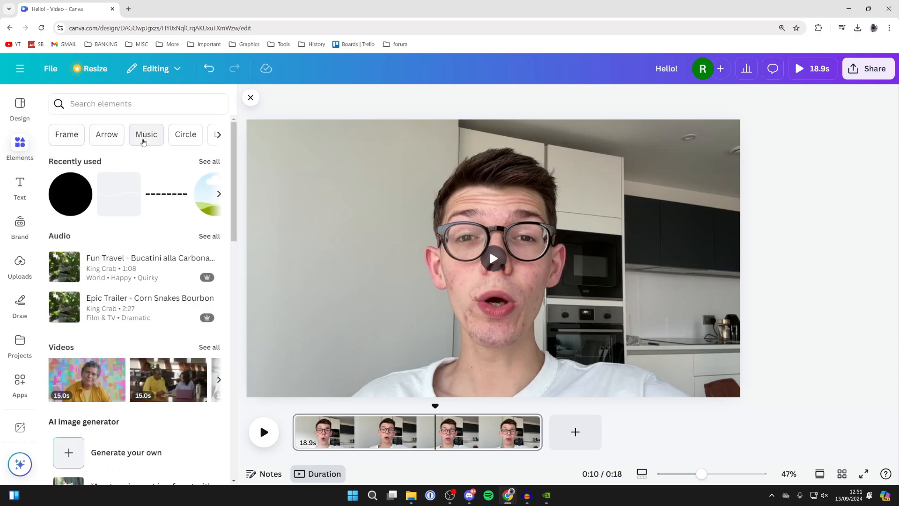
Step: Search the elements for Music and show all audio results
{"action": "left_click", "coordinate": [146, 134]}
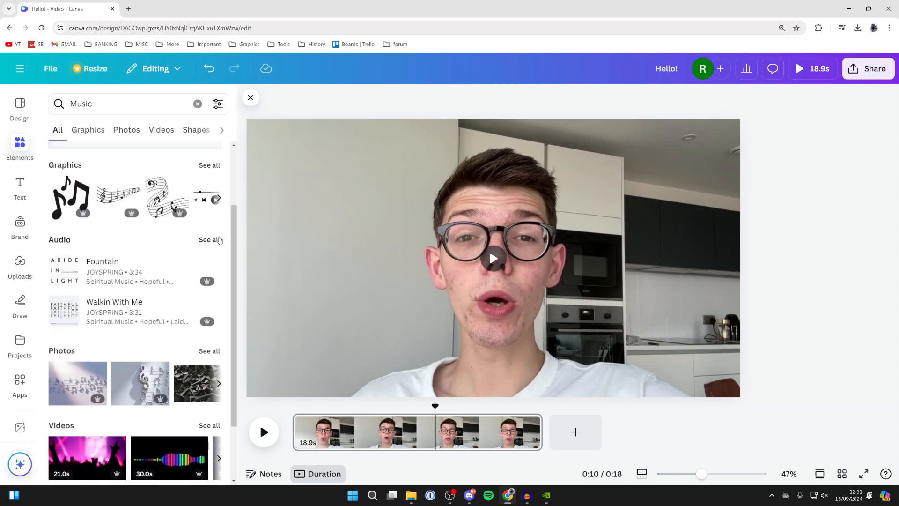
{"action": "left_click", "coordinate": [138, 129]}
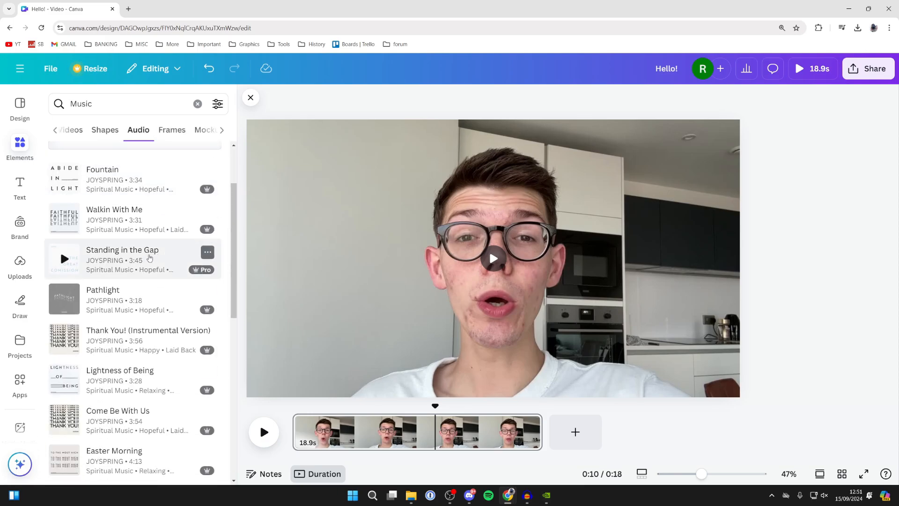
{"action": "scroll", "scroll_direction": "down", "scroll_amount": 3}
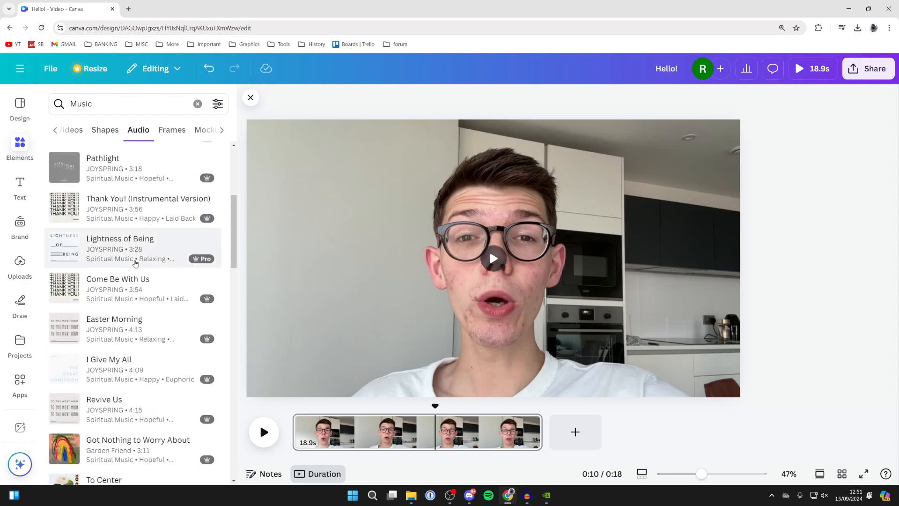
{"action": "scroll", "scroll_direction": "up", "scroll_amount": 3}
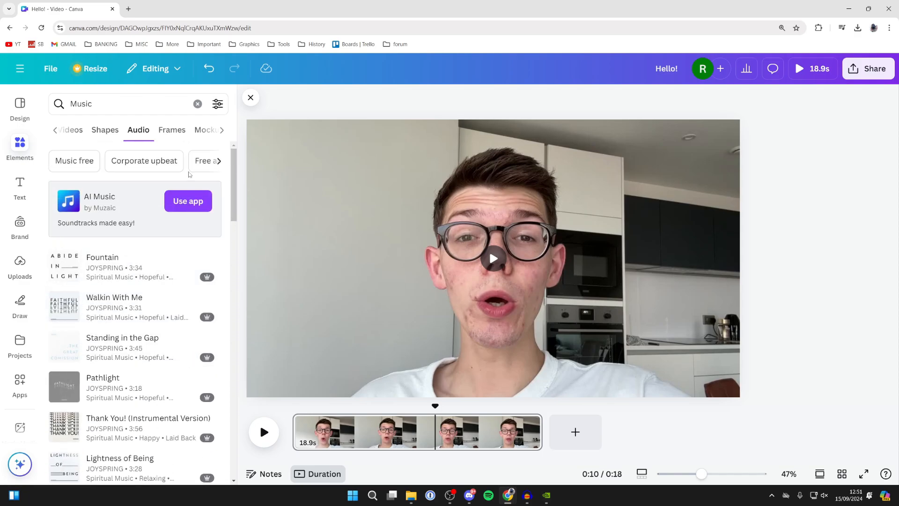
Step: Filter the audio results to Free only and pick up the Chillhop lo-fi hip-hop track
{"action": "left_click", "coordinate": [217, 104]}
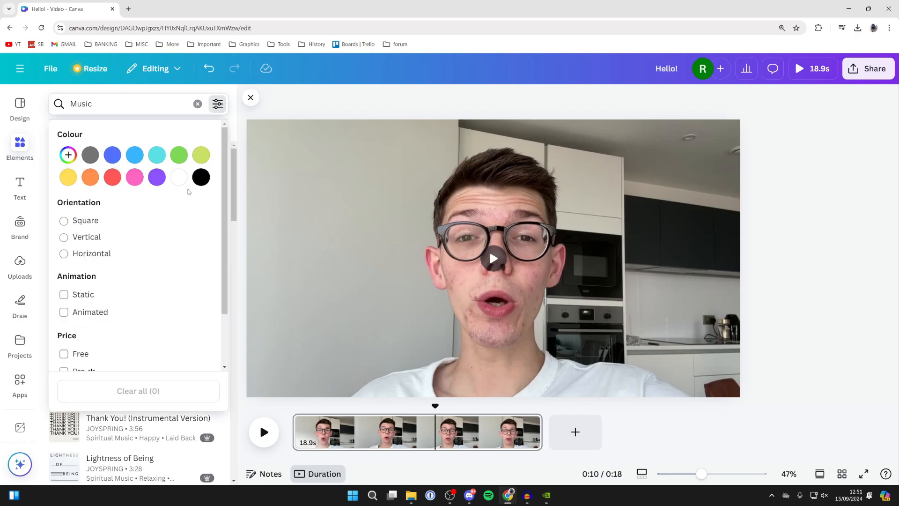
{"action": "left_click", "coordinate": [63, 354]}
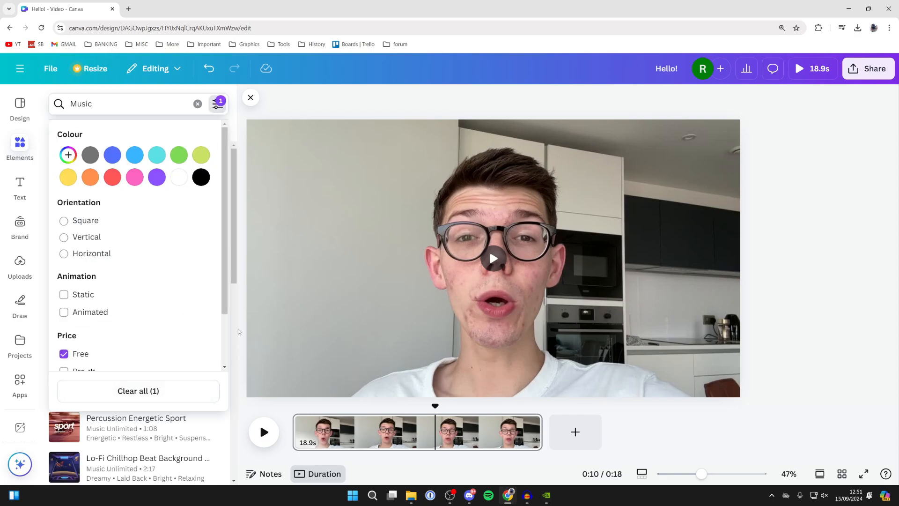
{"action": "left_click", "coordinate": [217, 104]}
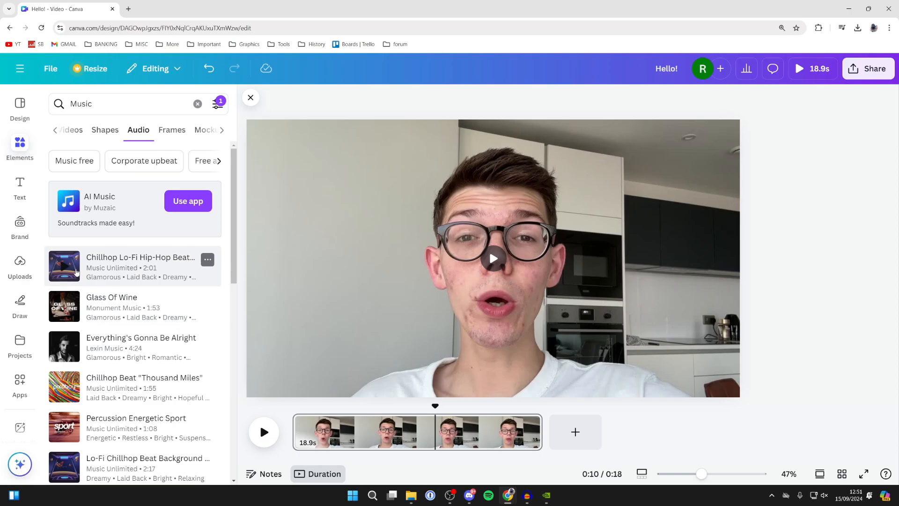
{"action": "left_click", "coordinate": [65, 265]}
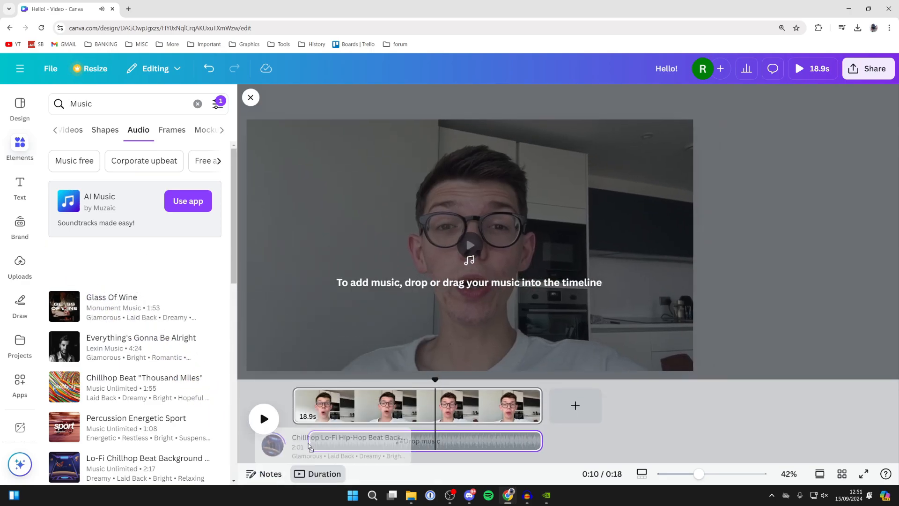
Step: Place the Chillhop lo-fi track on the timeline as an 18.8-second clip beneath the video
{"action": "left_click", "coordinate": [416, 440]}
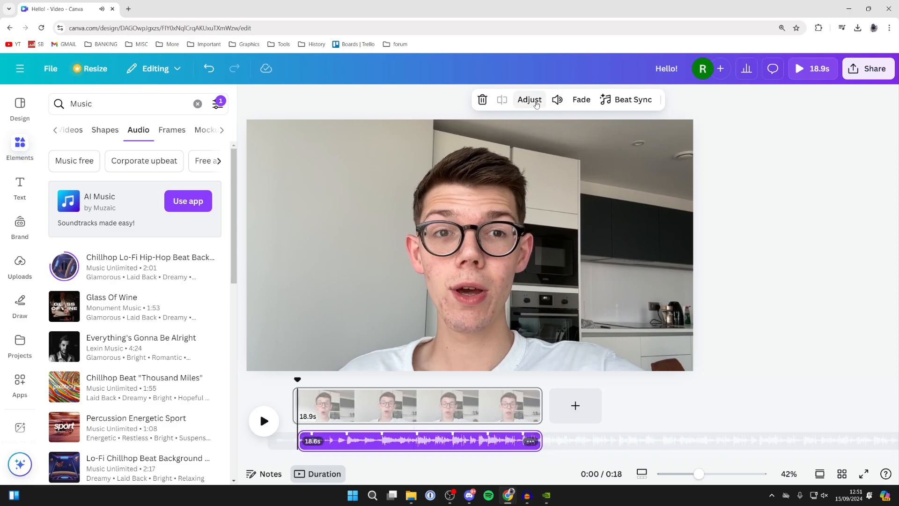
Step: Lower the Chillhop track's volume to 20, then show the uploaded audio files
{"action": "left_click", "coordinate": [556, 99]}
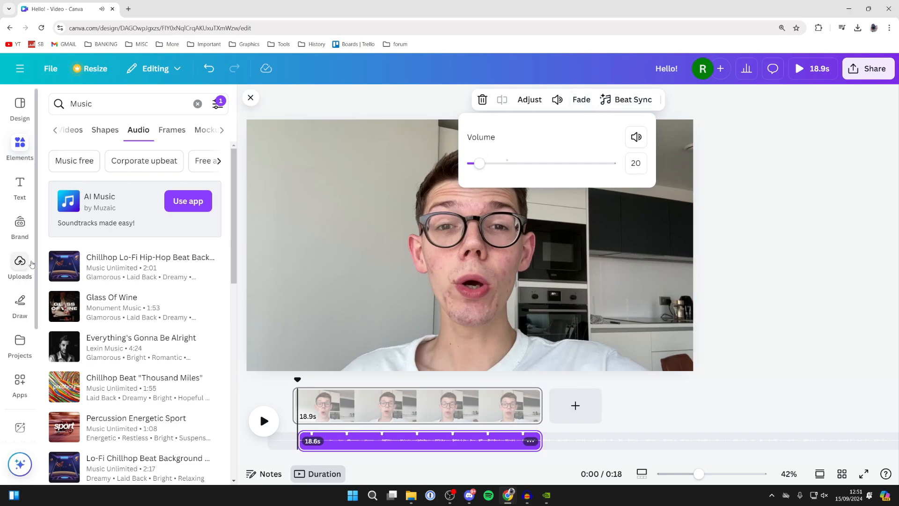
{"action": "left_click", "coordinate": [20, 266]}
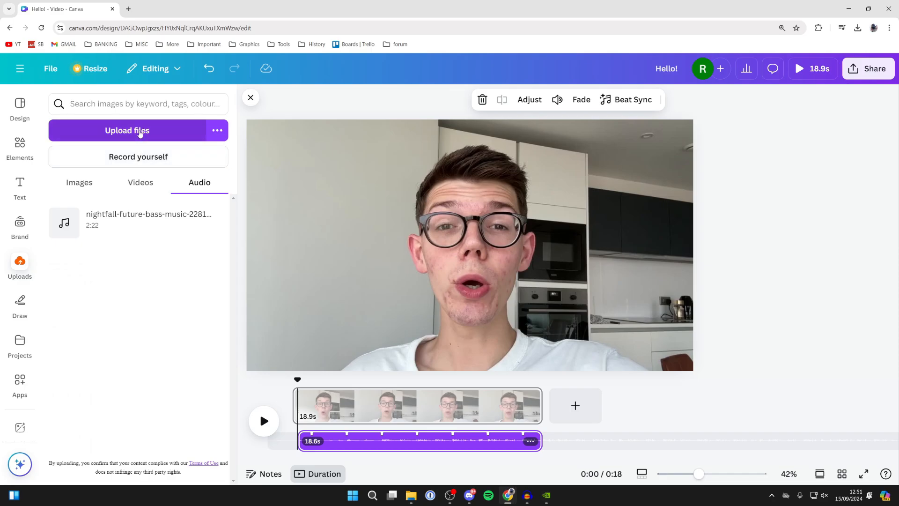
{"action": "mouse_move", "coordinate": [138, 223]}
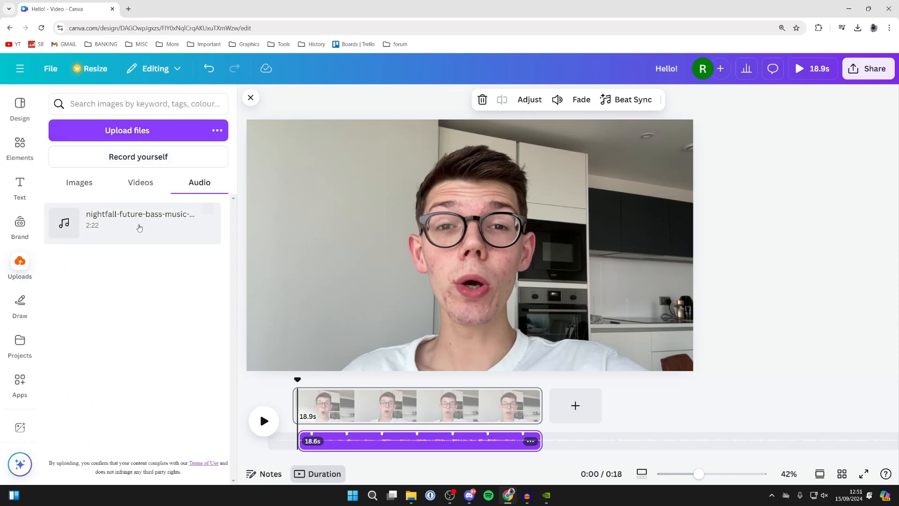